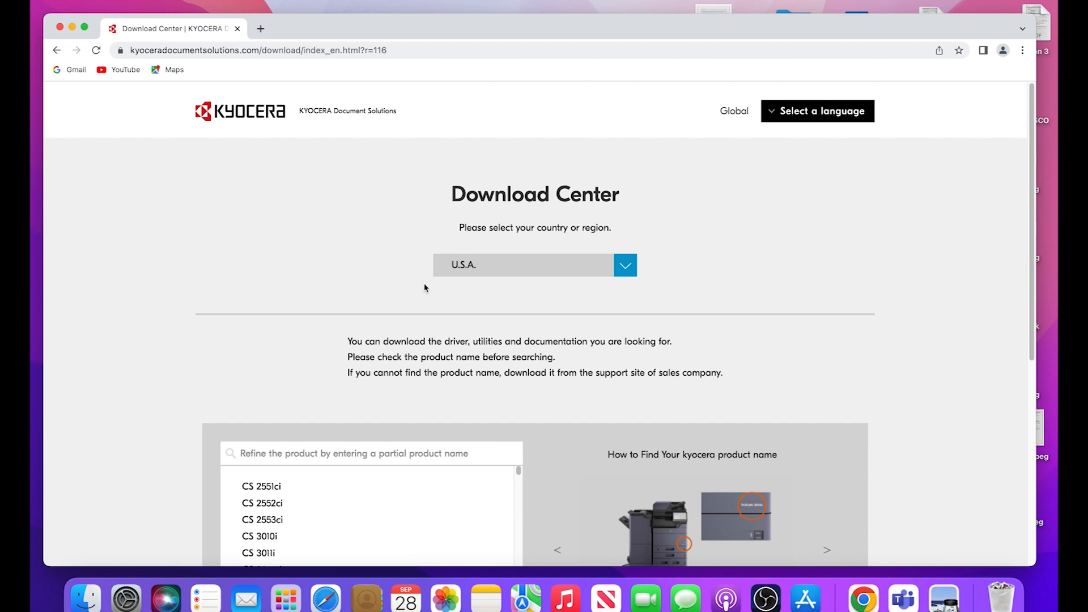
{"action": "mouse_move", "coordinate": [488, 273]}
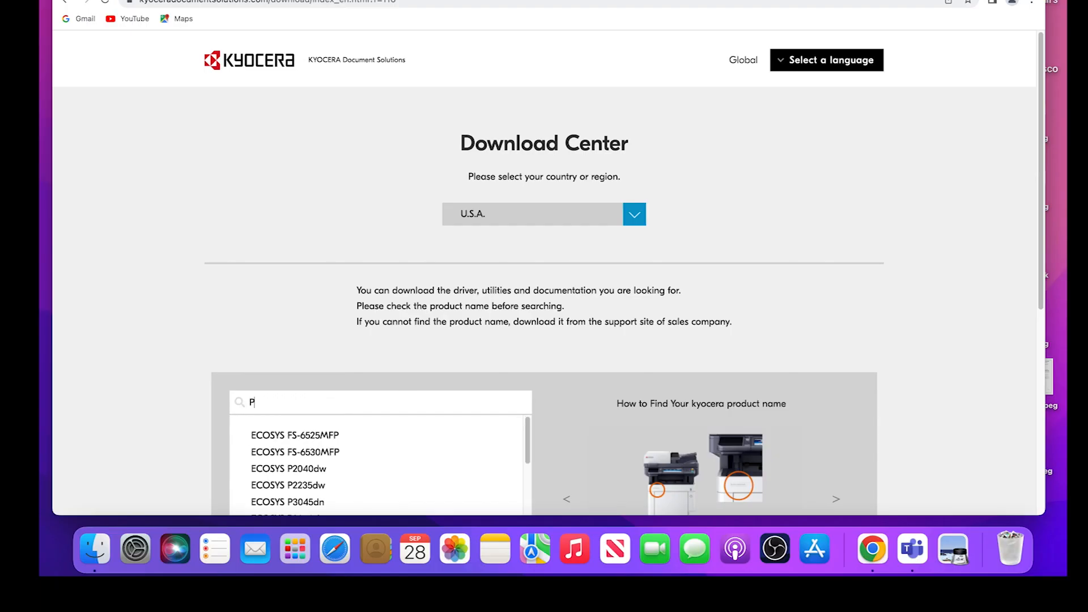
Search the Download Center for MA4000cifx and open the ECOSYS MA4000cifx product page.
{"action": "type", "text": "MA4000cifx"}
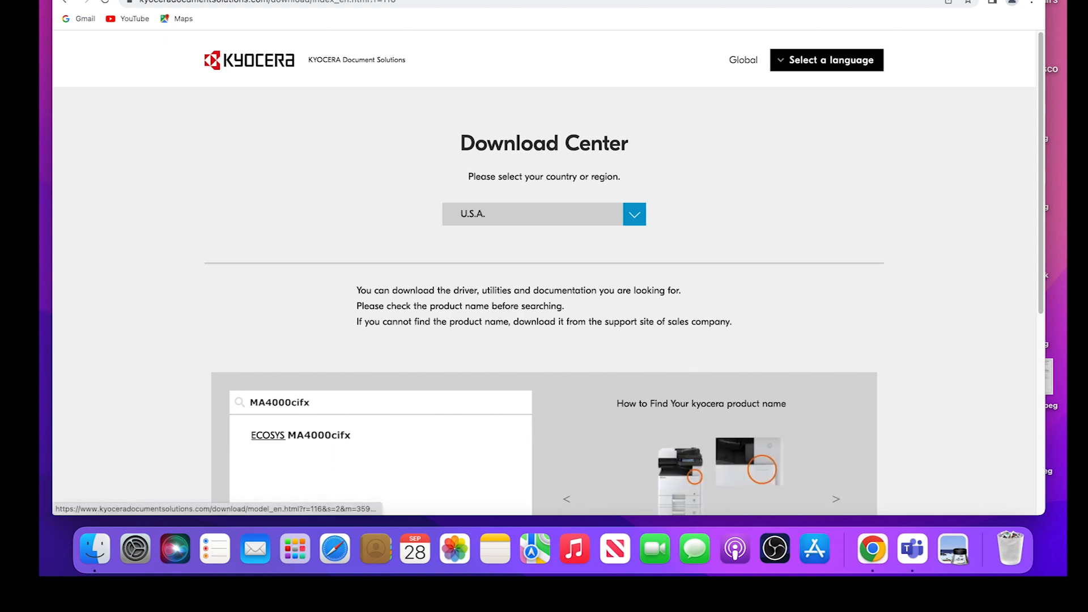
{"action": "left_click", "coordinate": [300, 436]}
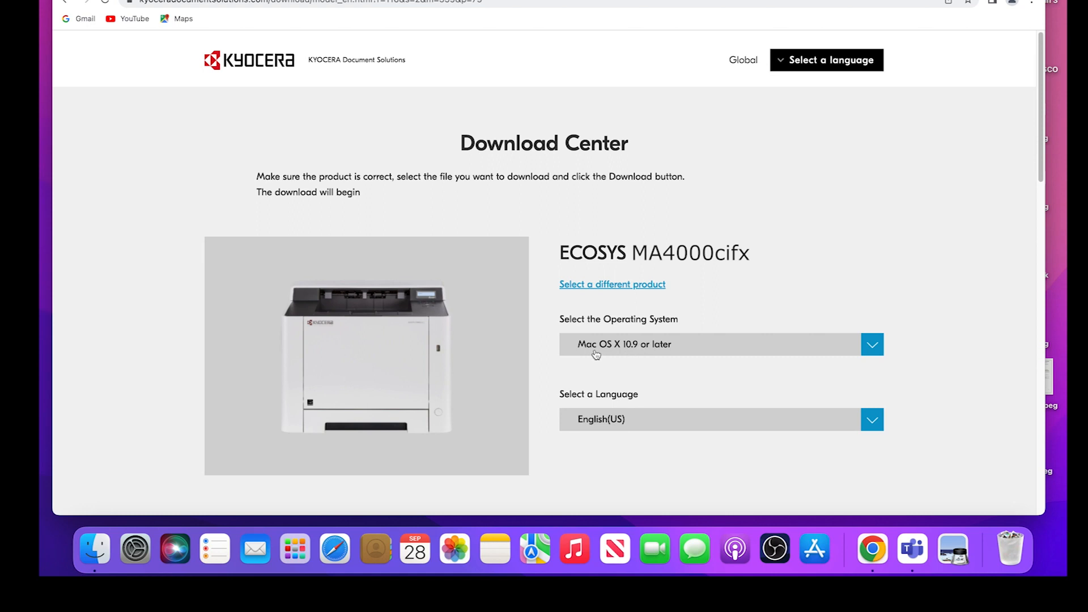
{"action": "mouse_move", "coordinate": [291, 446]}
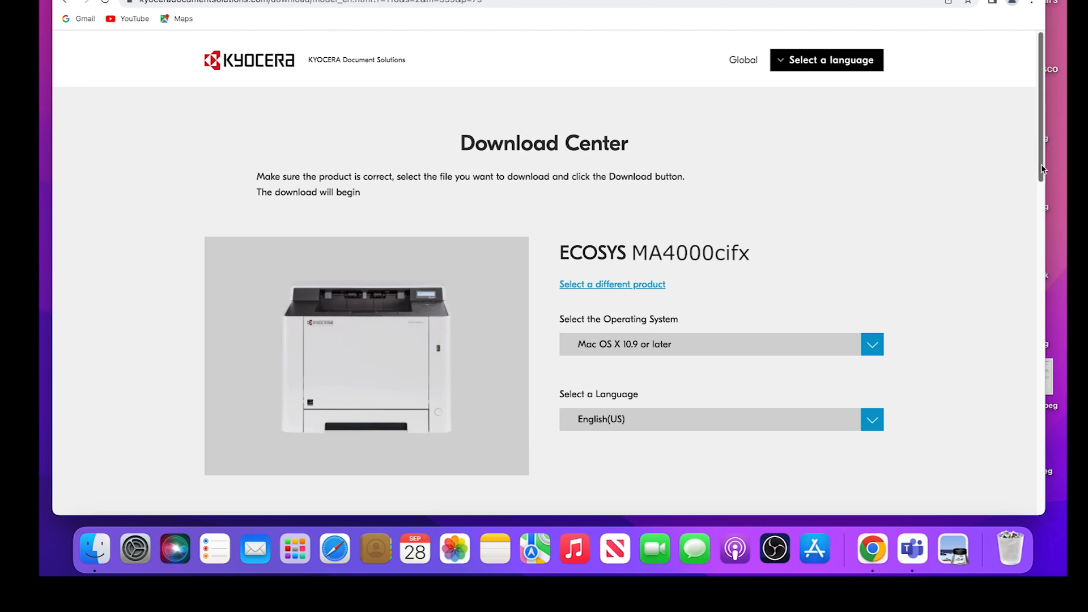
Download the Mac Printer Driver (10.9 and up), agreeing to the license contract.
{"action": "scroll", "scroll_direction": "down", "scroll_amount": 3}
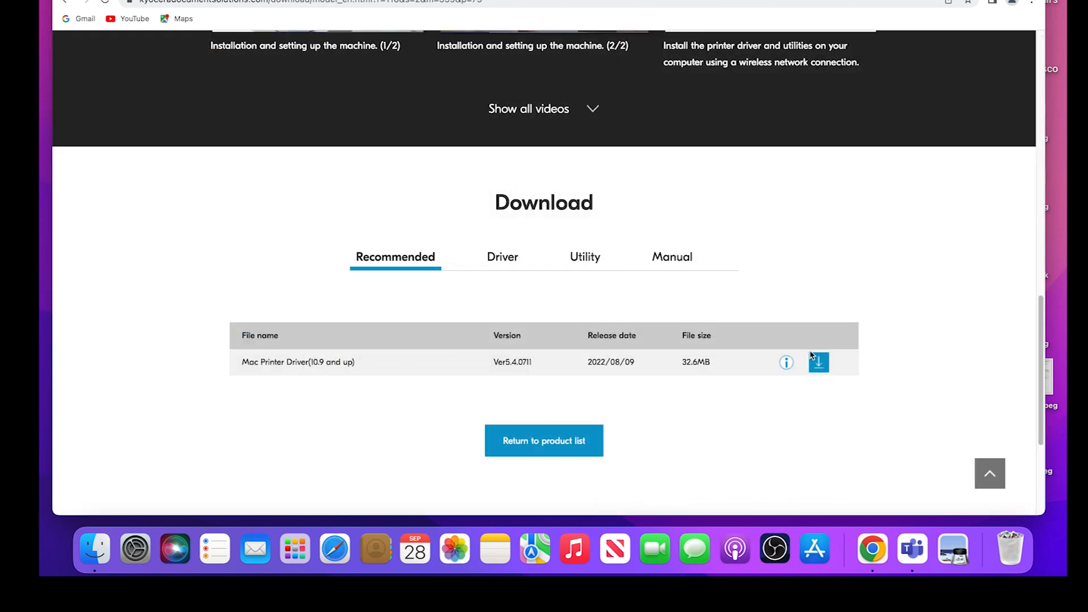
{"action": "left_click", "coordinate": [818, 361]}
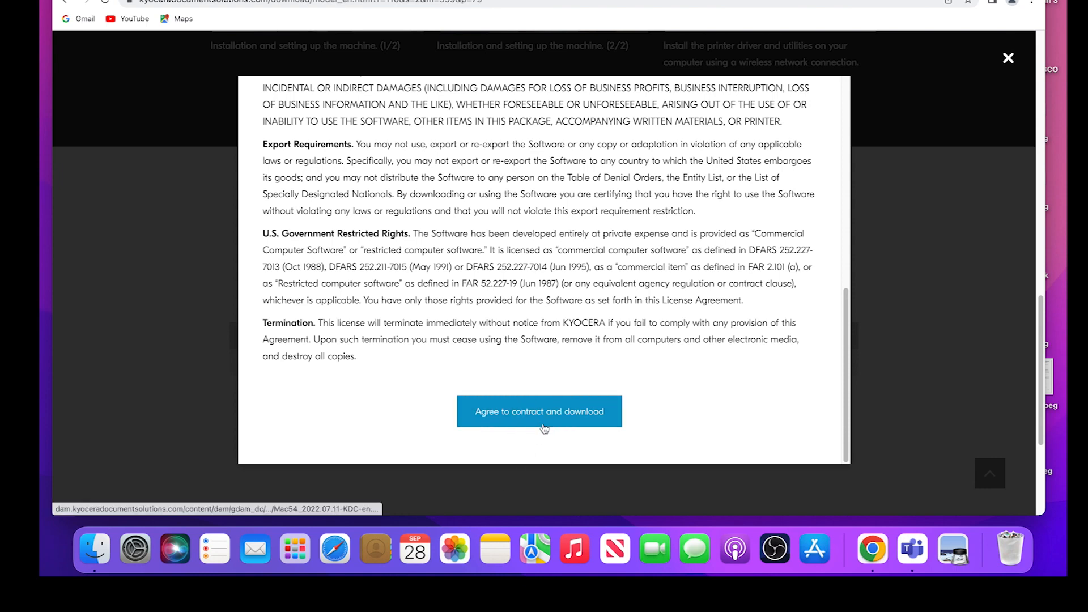
{"action": "left_click", "coordinate": [540, 410]}
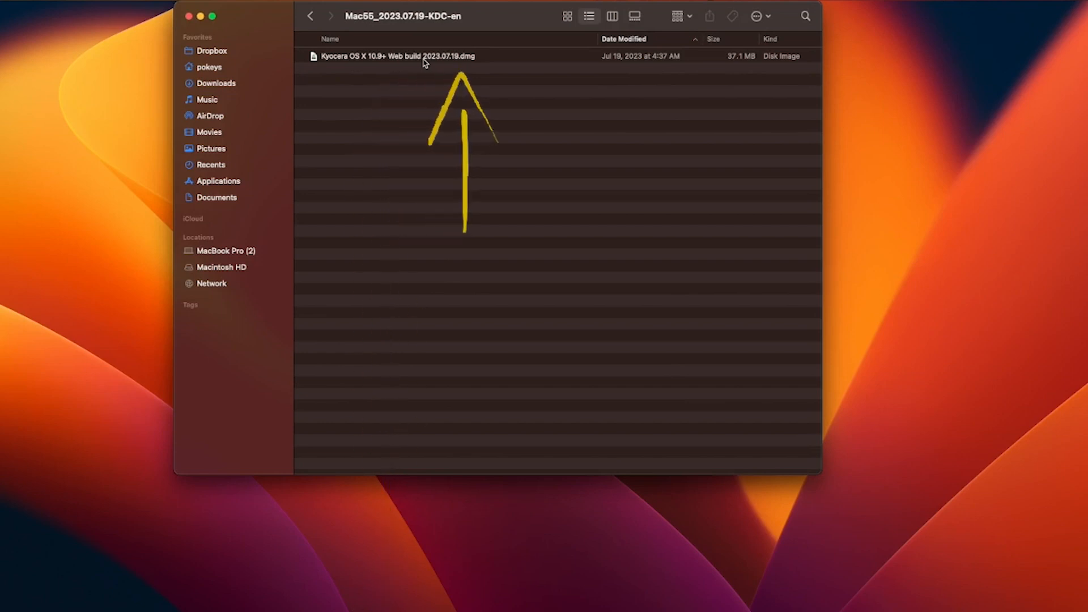
Mount the downloaded Kyocera OS X 10.9+ .dmg disk image.
{"action": "left_click", "coordinate": [398, 56]}
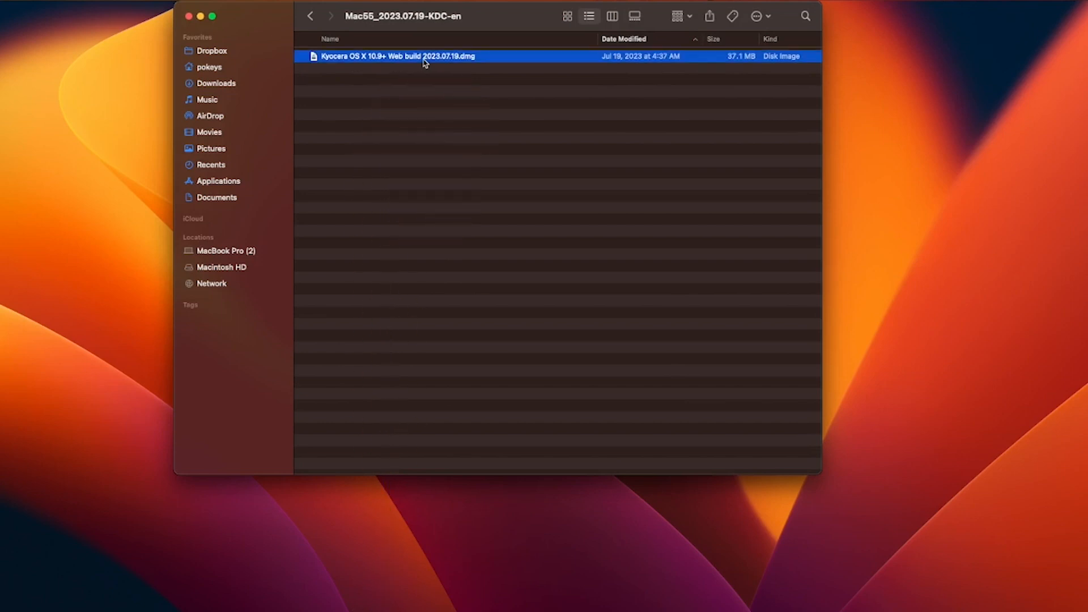
{"action": "double_click", "coordinate": [397, 56]}
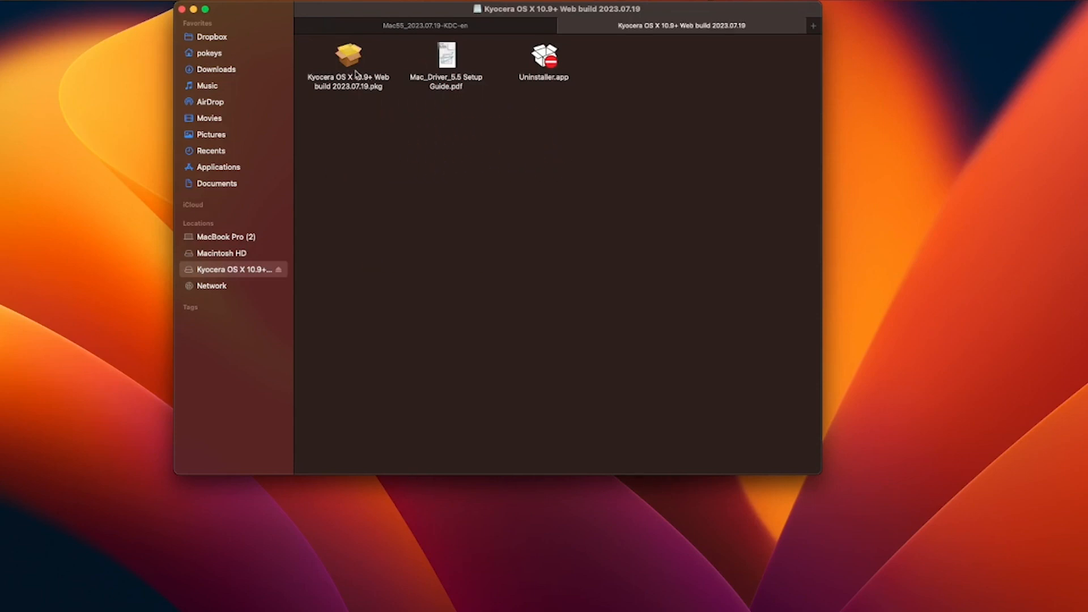
Install the Kyocera driver package, agreeing and authorizing with the password, then trash the installer.
{"action": "double_click", "coordinate": [349, 62]}
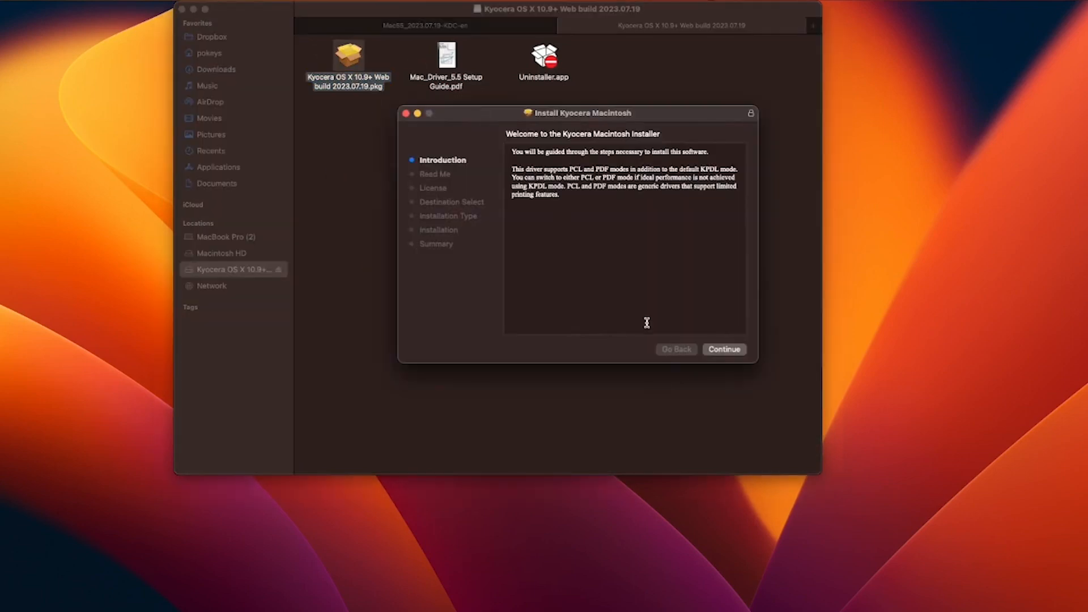
{"action": "left_click", "coordinate": [723, 349]}
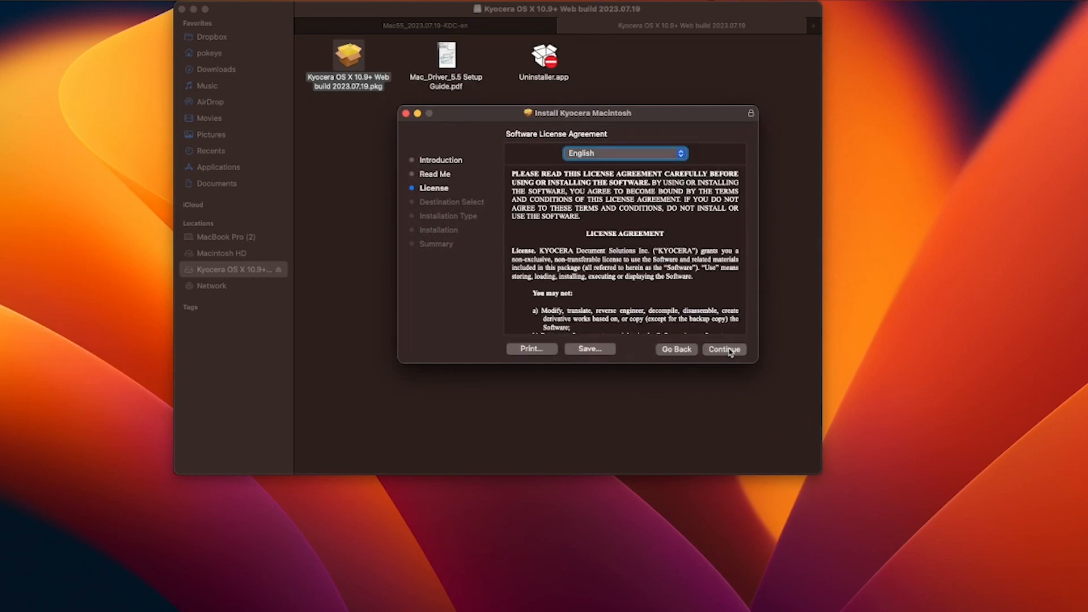
{"action": "left_click", "coordinate": [724, 349]}
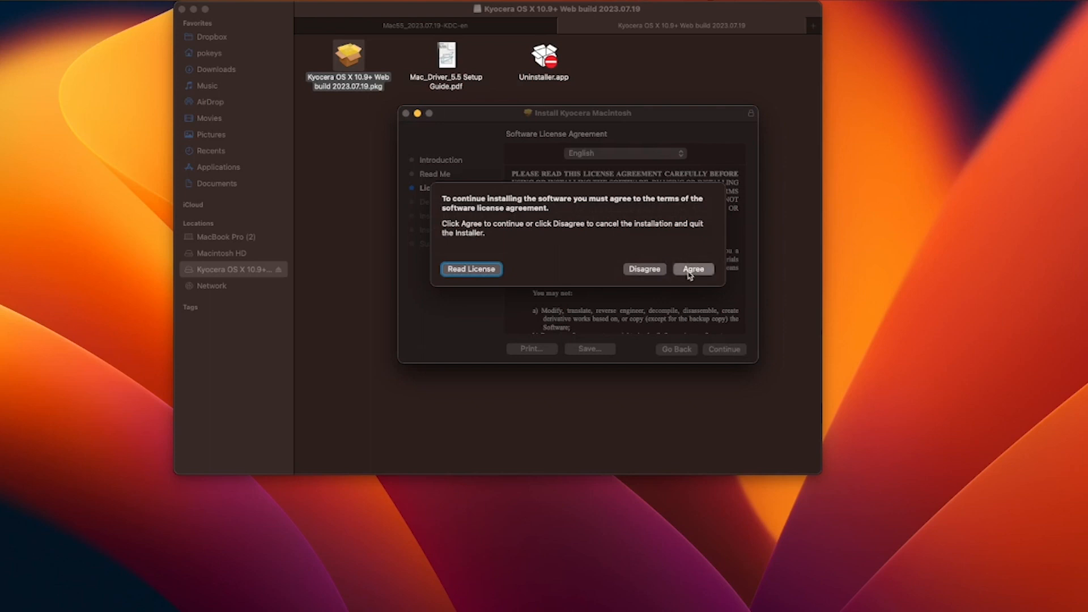
{"action": "left_click", "coordinate": [693, 270]}
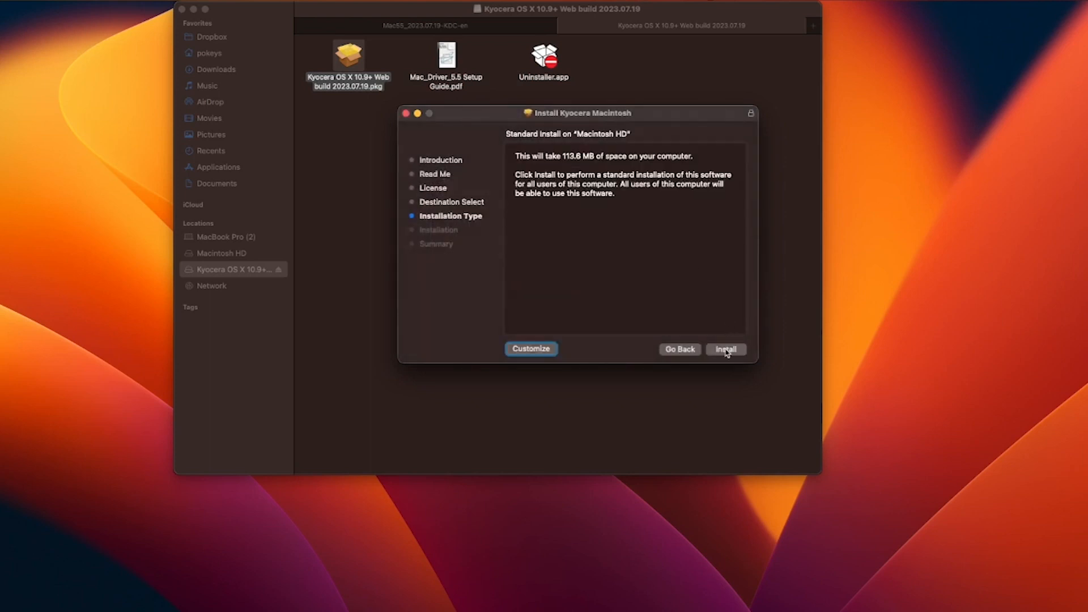
{"action": "left_click", "coordinate": [725, 349]}
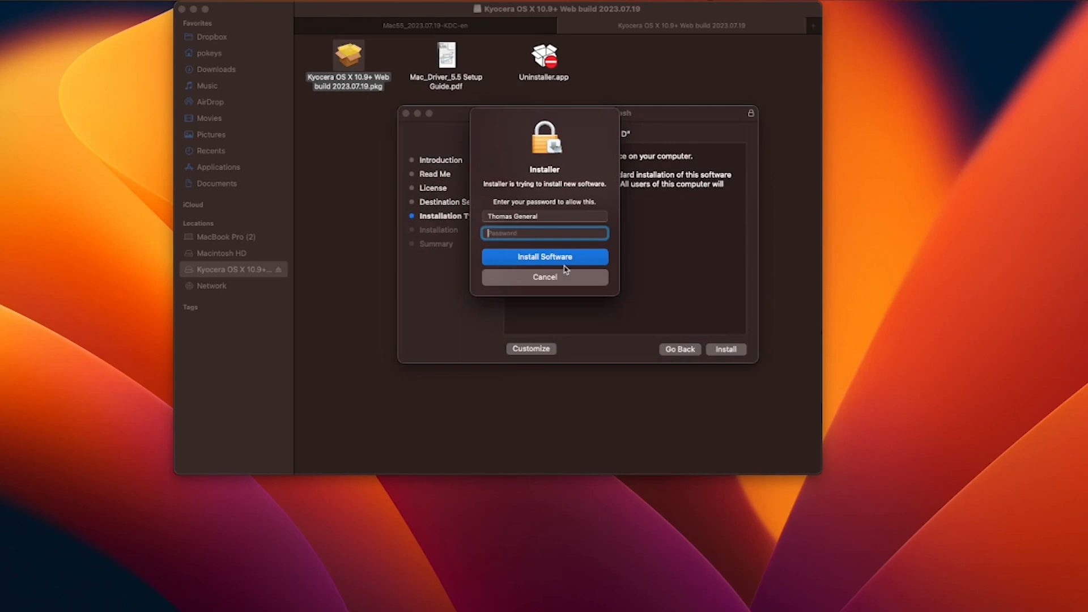
{"action": "type", "text": "password"}
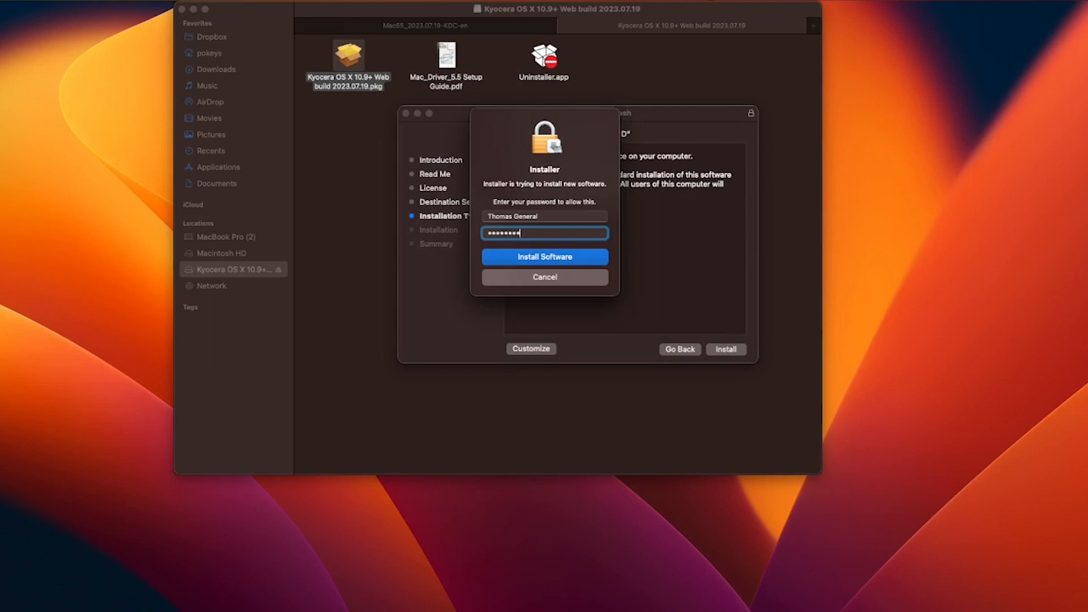
{"action": "left_click", "coordinate": [544, 256]}
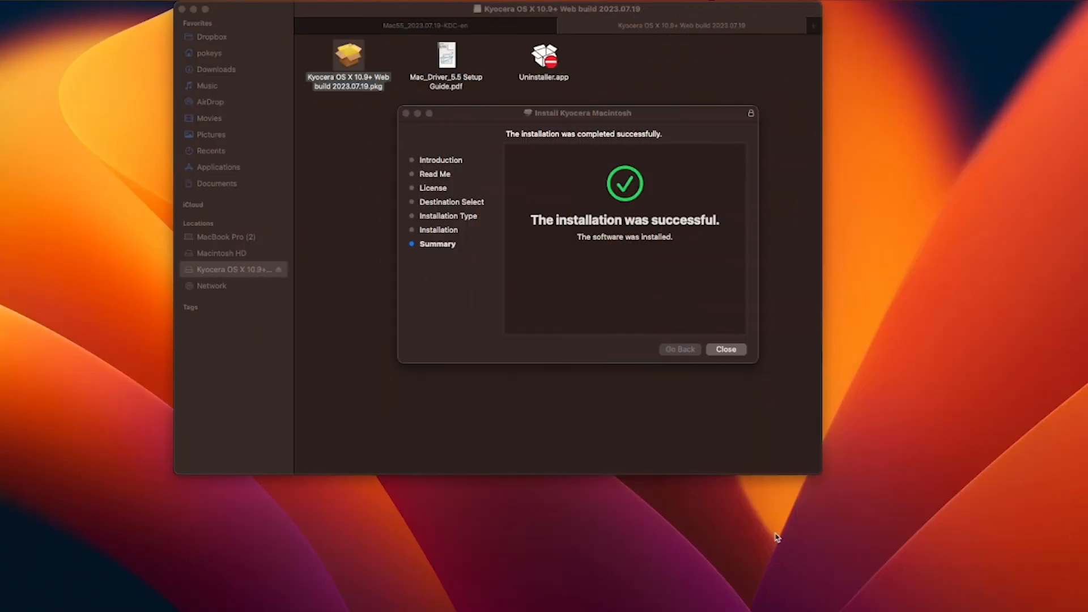
{"action": "left_click", "coordinate": [725, 349]}
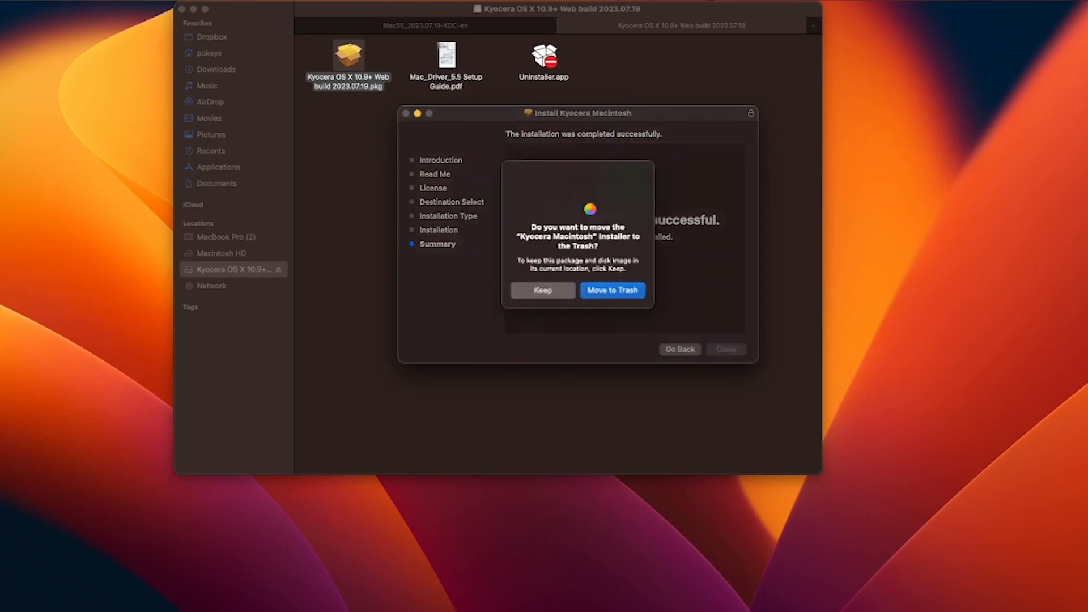
{"action": "left_click", "coordinate": [612, 290]}
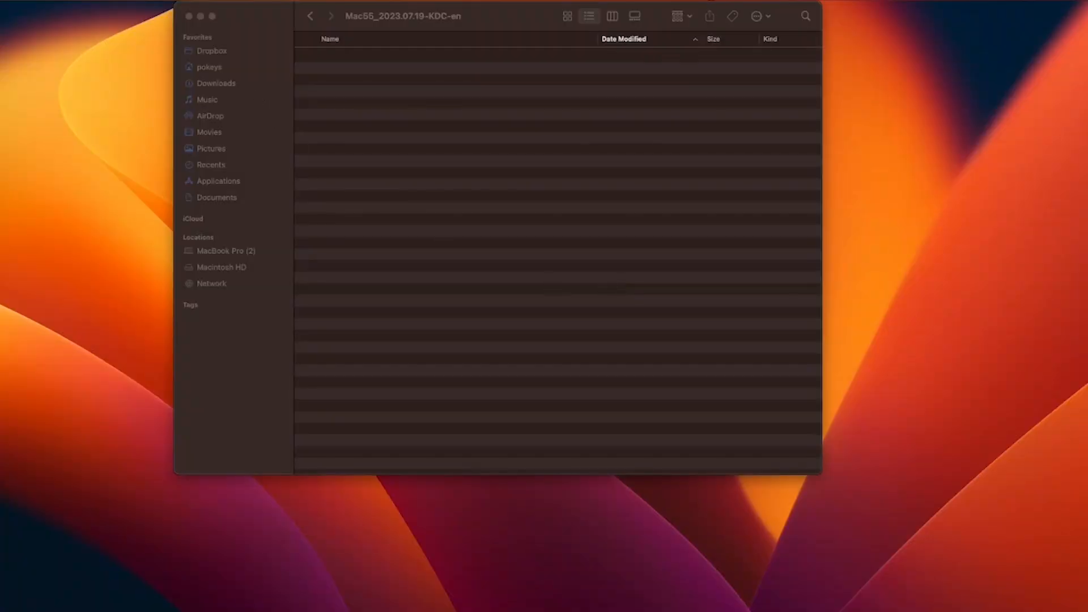
Open System Settings from the Apple menu to reach Printers & Scanners.
{"action": "left_click", "coordinate": [6, 9]}
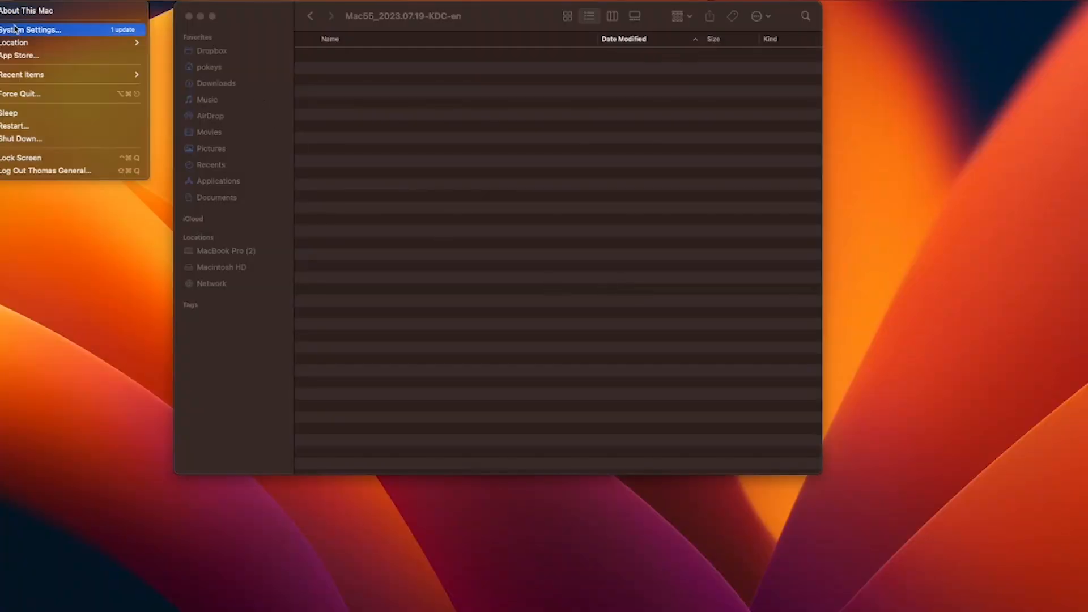
{"action": "left_click", "coordinate": [31, 29]}
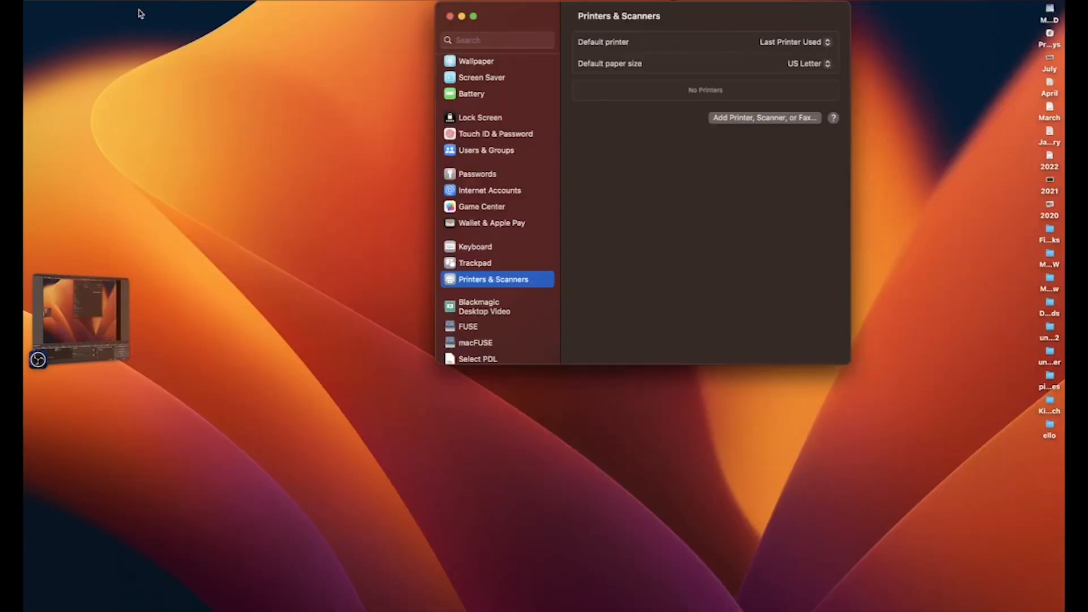
{"action": "mouse_move", "coordinate": [785, 240]}
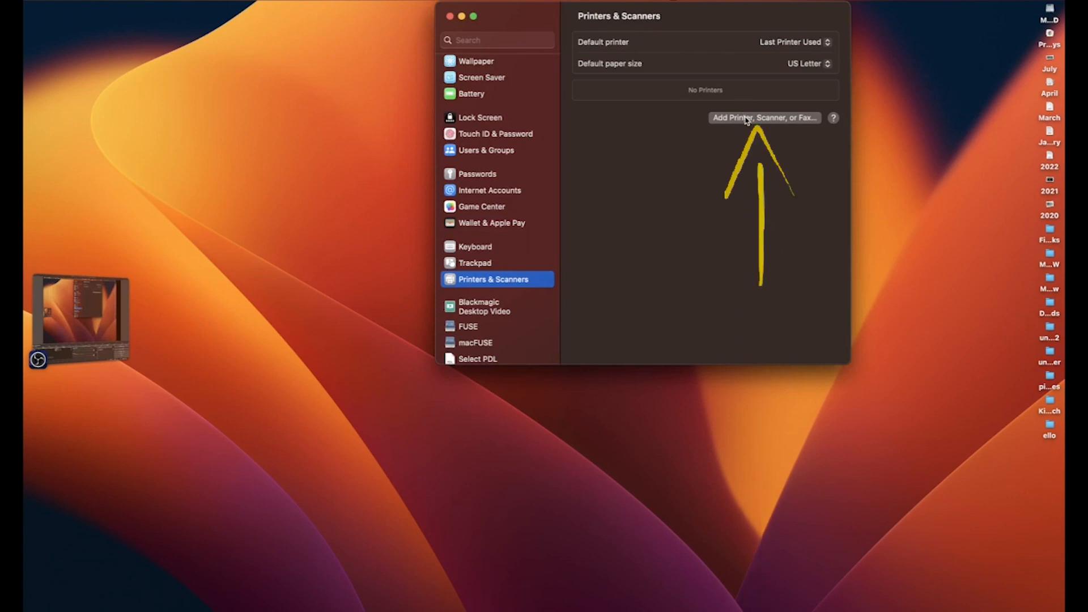
Add the USB ECOSYS MA4000cifx, searching 'MA4000' to pick the Kyocera KPDL driver.
{"action": "left_click", "coordinate": [763, 117]}
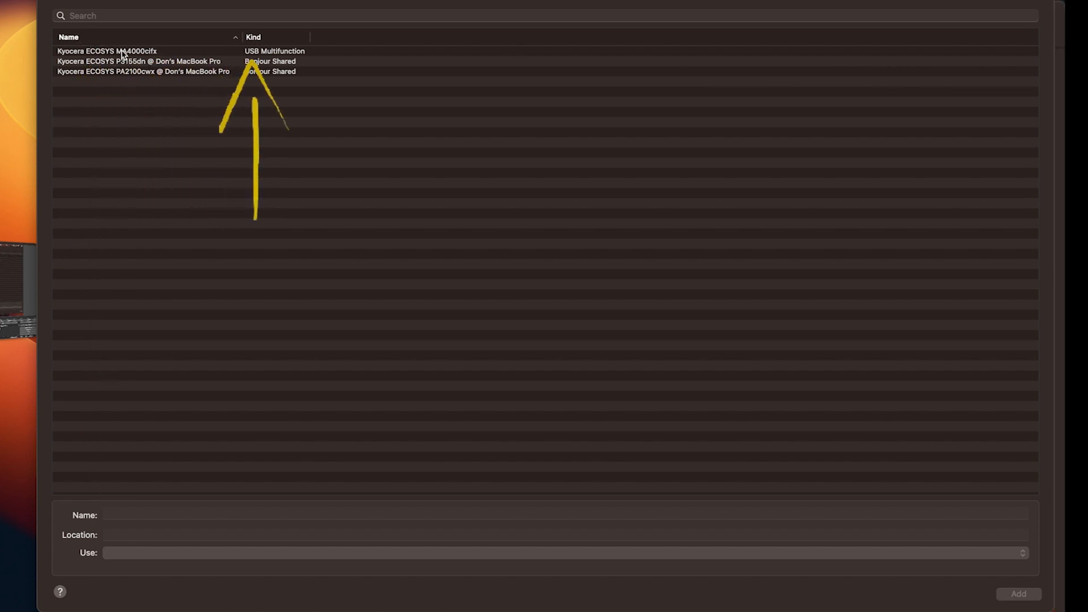
{"action": "left_click", "coordinate": [106, 50]}
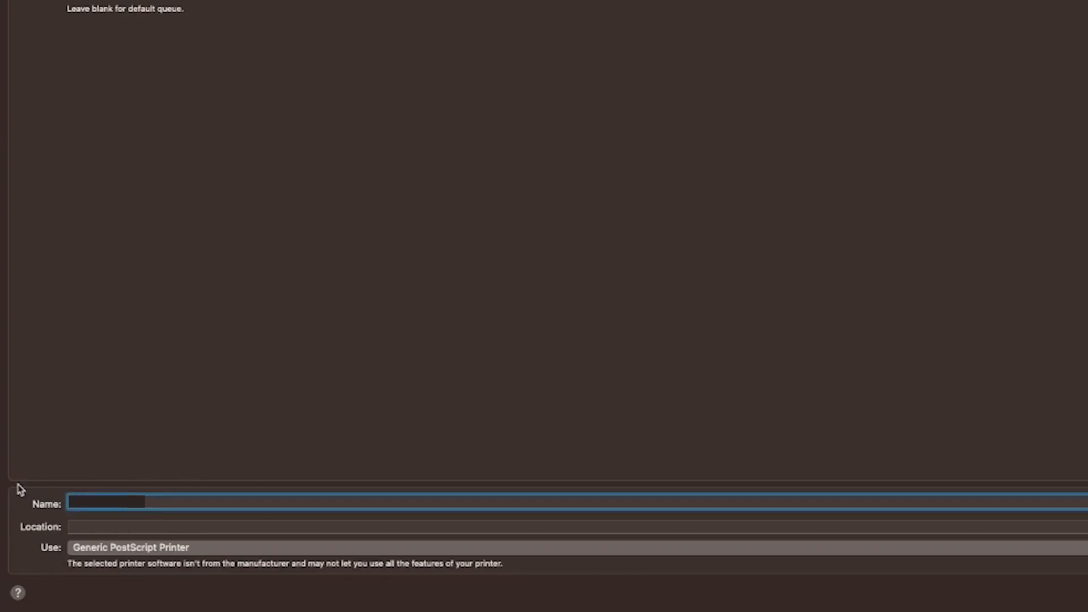
{"action": "left_click", "coordinate": [132, 547]}
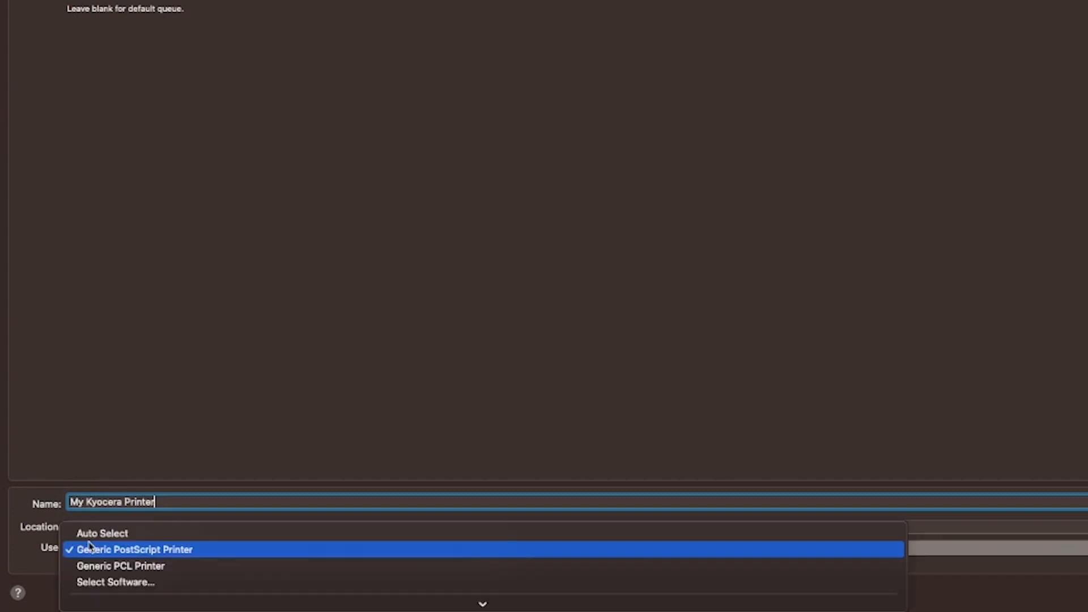
{"action": "mouse_move", "coordinate": [104, 581]}
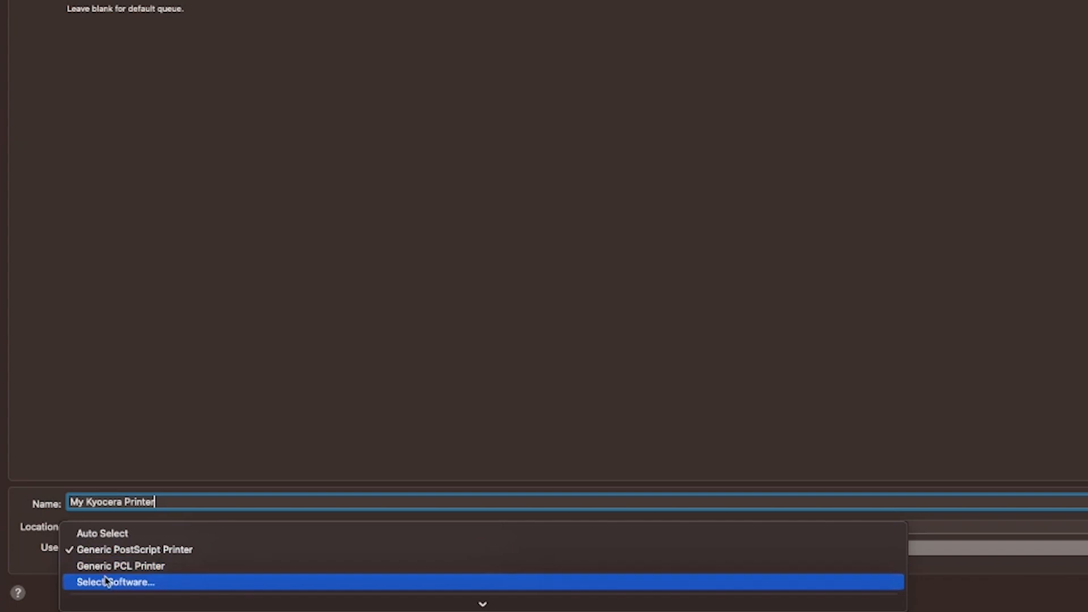
{"action": "left_click", "coordinate": [115, 582]}
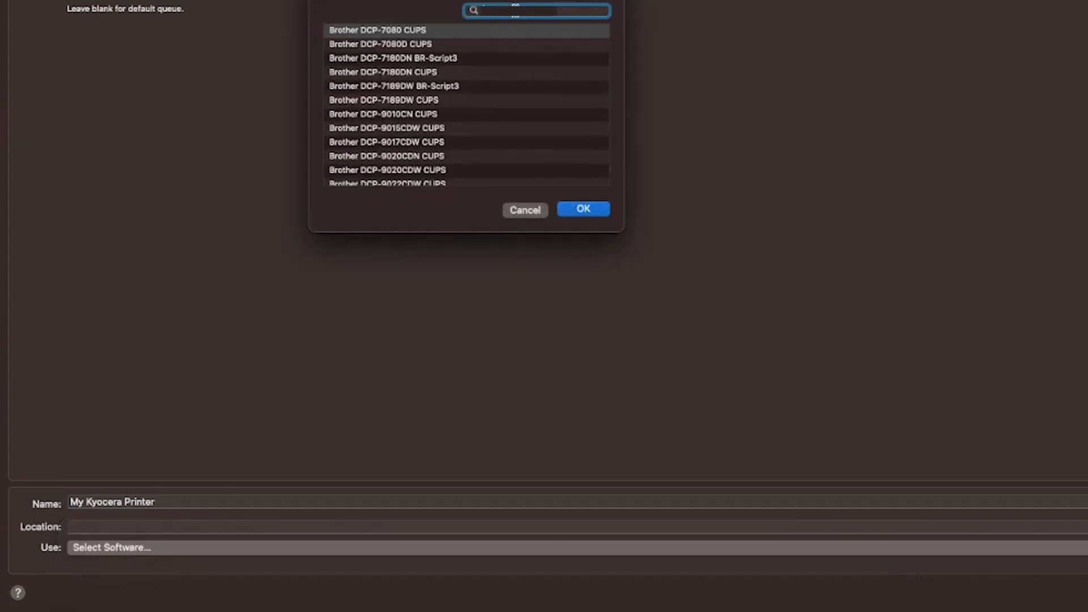
{"action": "type", "text": "MA4000cifx"}
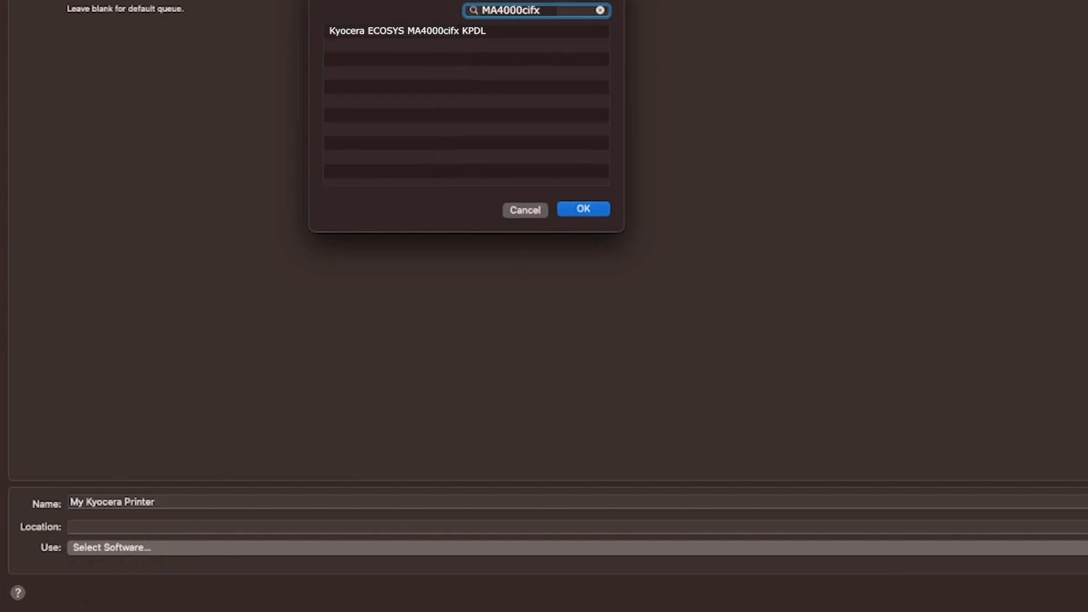
{"action": "left_click", "coordinate": [406, 30]}
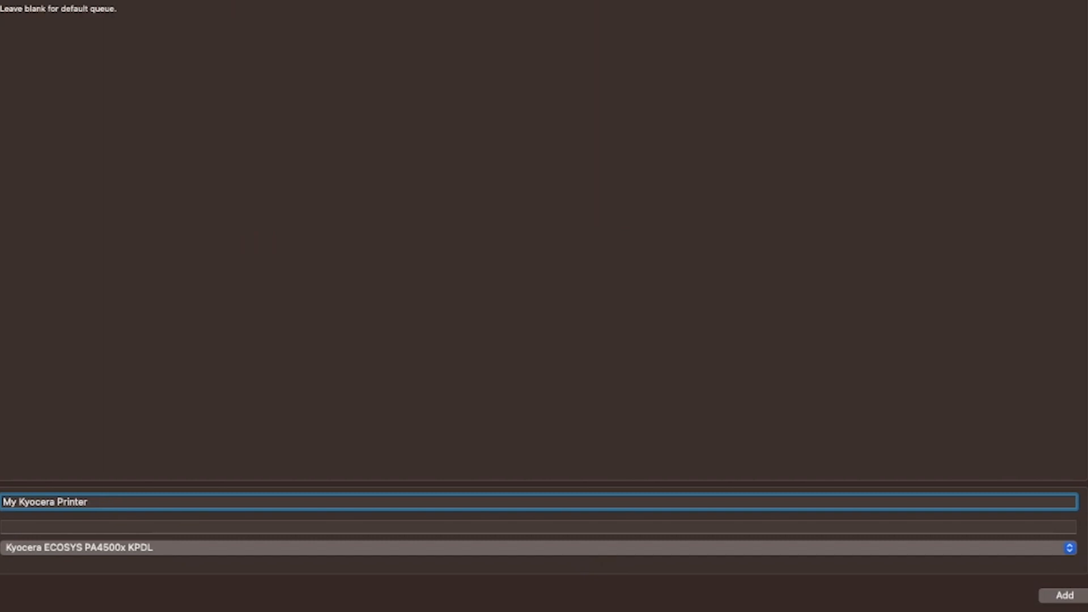
{"action": "left_click", "coordinate": [1063, 595]}
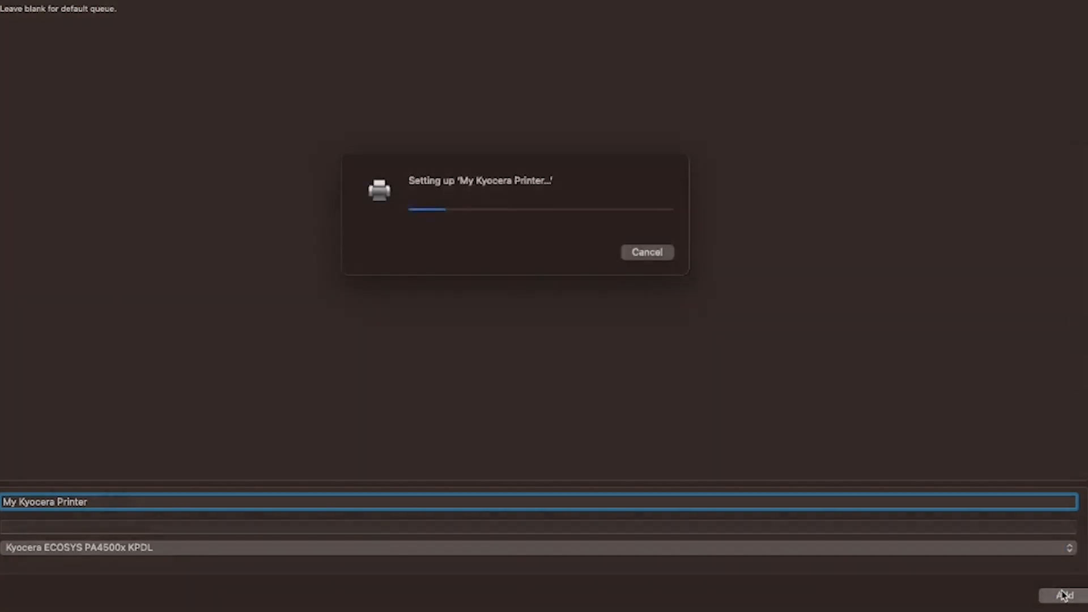
{"action": "left_click", "coordinate": [1017, 594]}
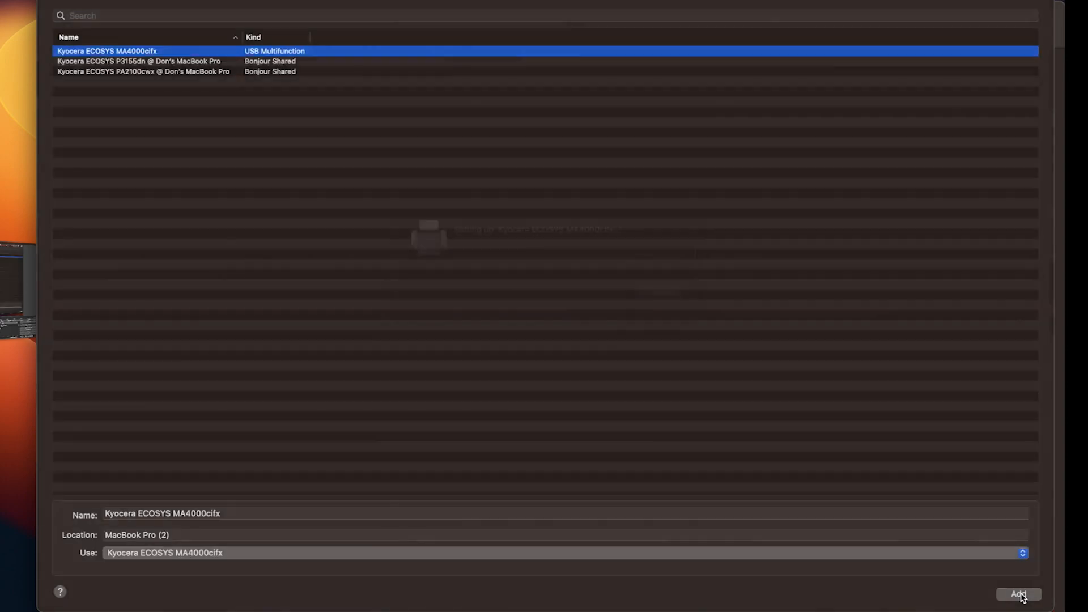
Finish adding the Kyocera printer, set it as default printer, and close System Settings.
{"action": "left_click", "coordinate": [1018, 594]}
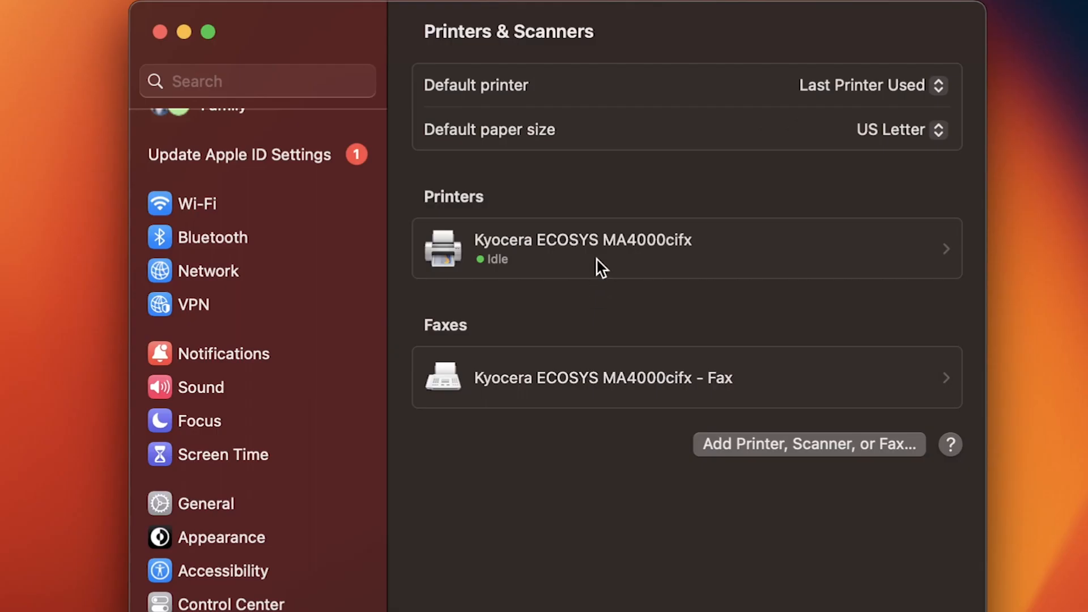
{"action": "left_click", "coordinate": [597, 248]}
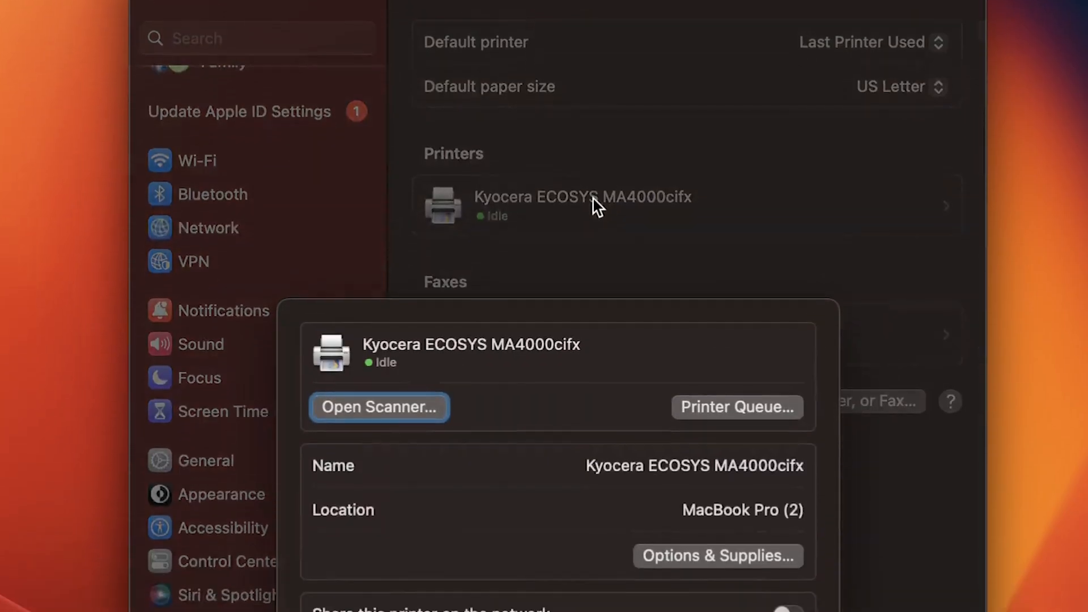
{"action": "scroll", "scroll_direction": "down", "scroll_amount": 3}
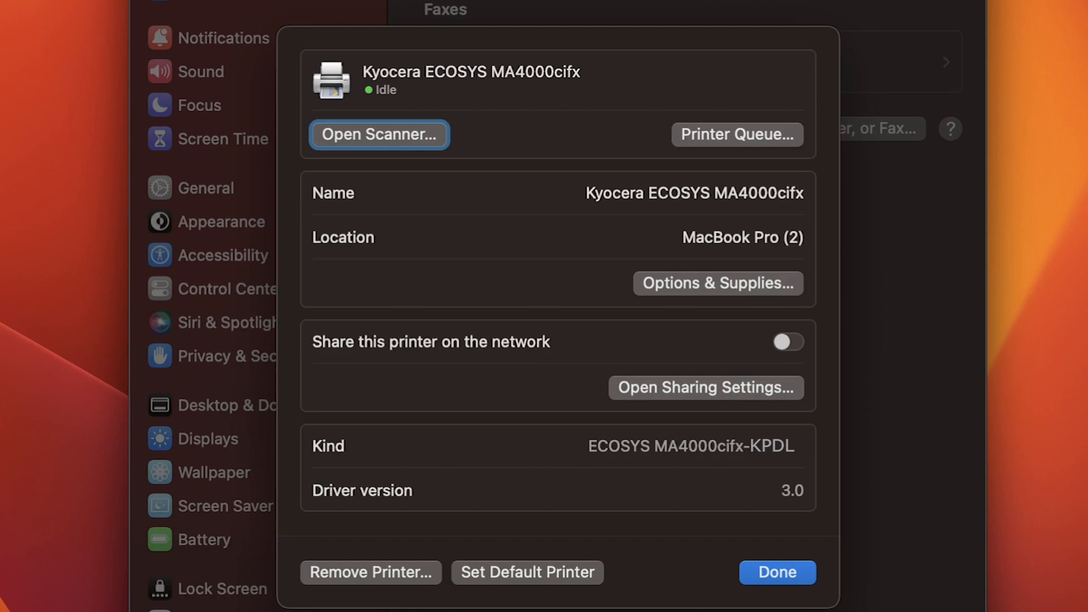
{"action": "mouse_move", "coordinate": [804, 401]}
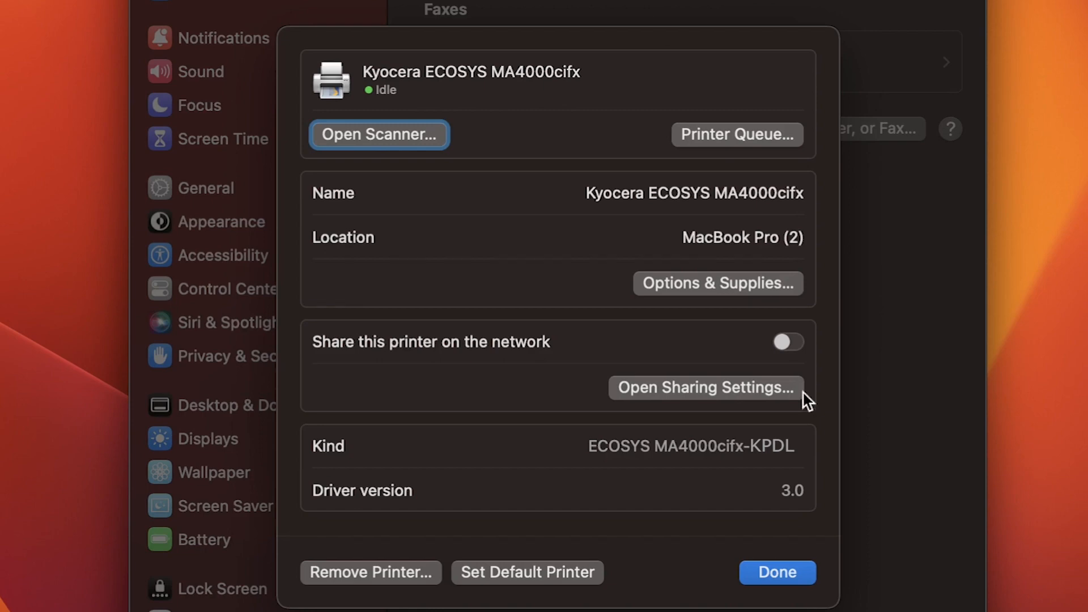
{"action": "mouse_move", "coordinate": [819, 464]}
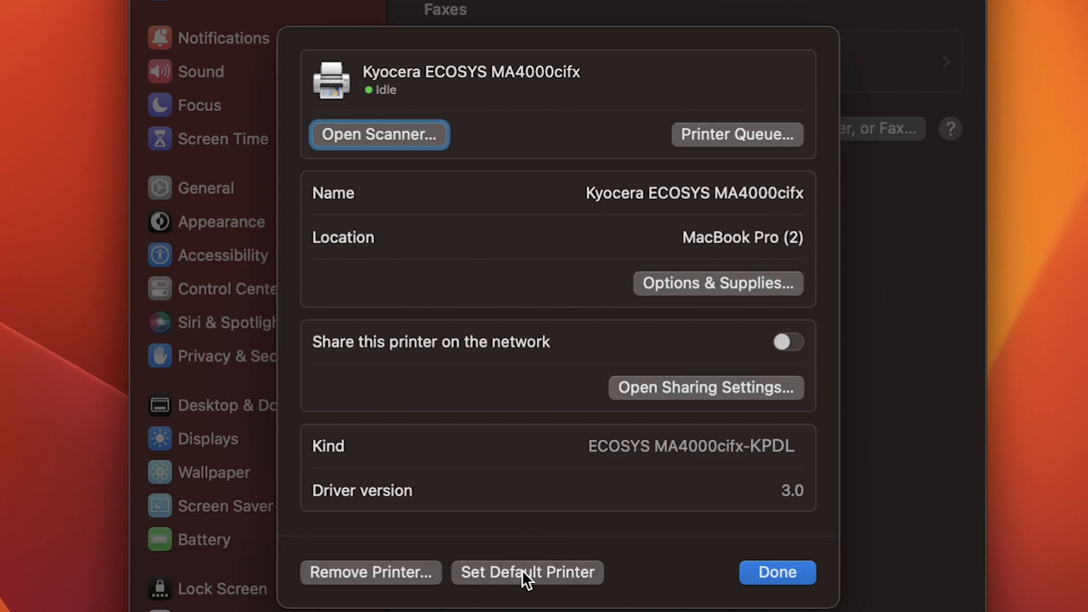
{"action": "left_click", "coordinate": [526, 571]}
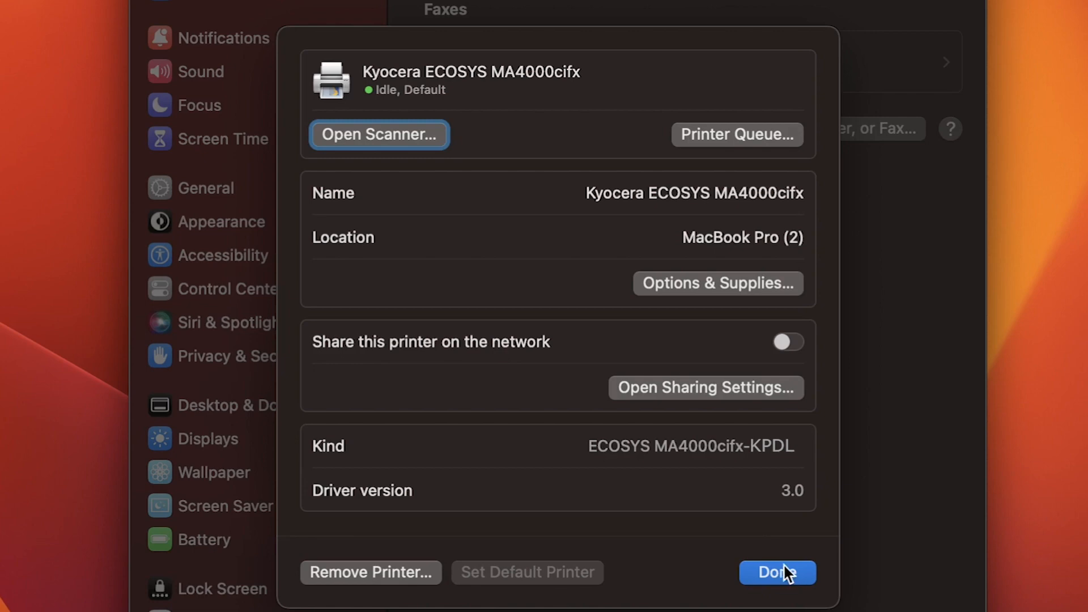
{"action": "left_click", "coordinate": [777, 571]}
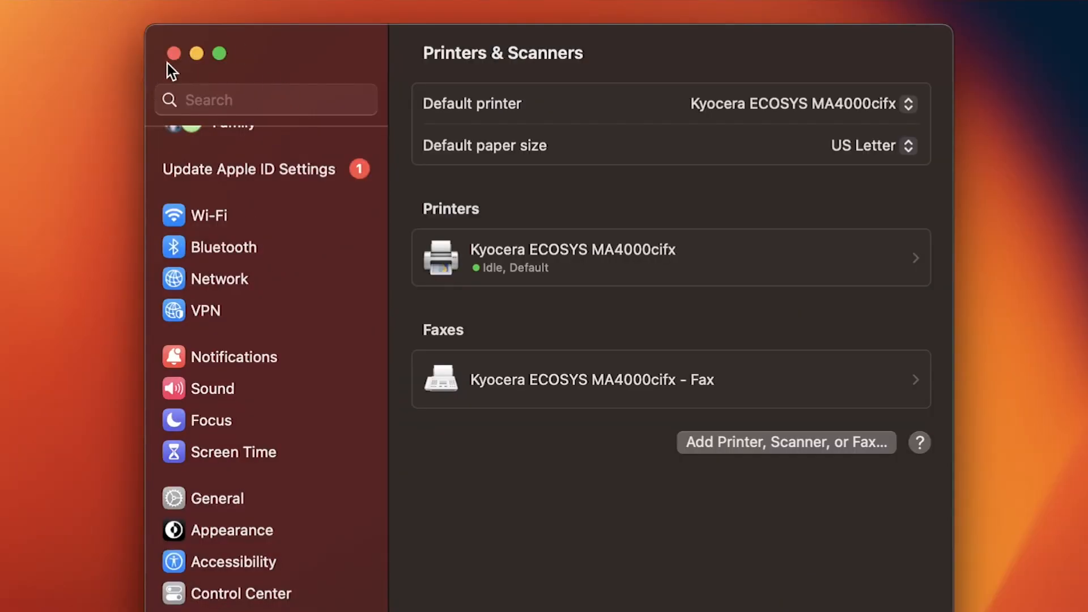
{"action": "left_click", "coordinate": [173, 54]}
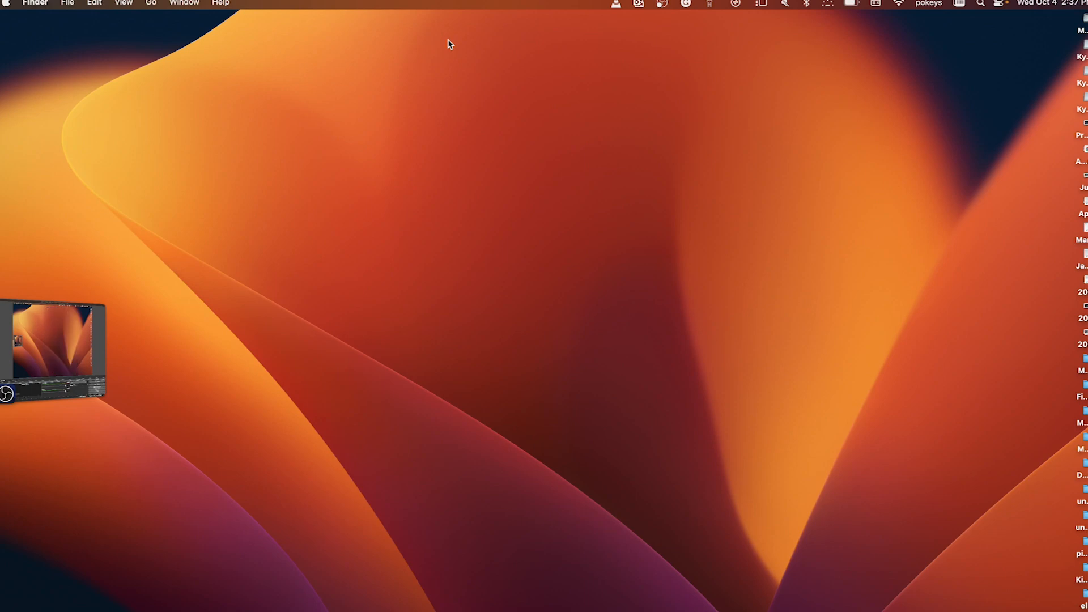